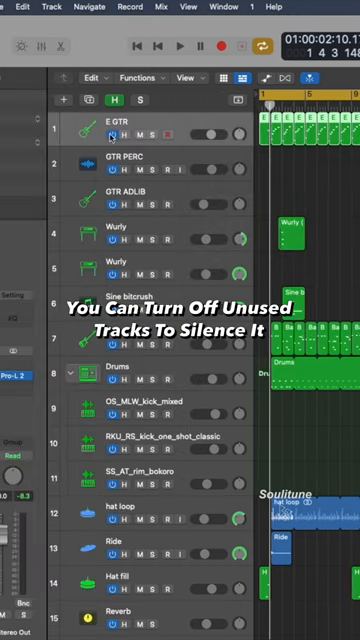
pyautogui.scroll(-3)
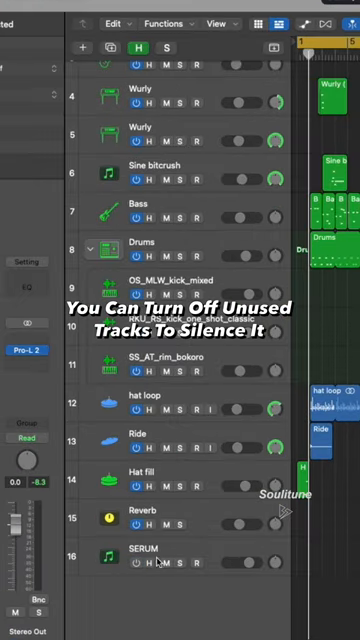